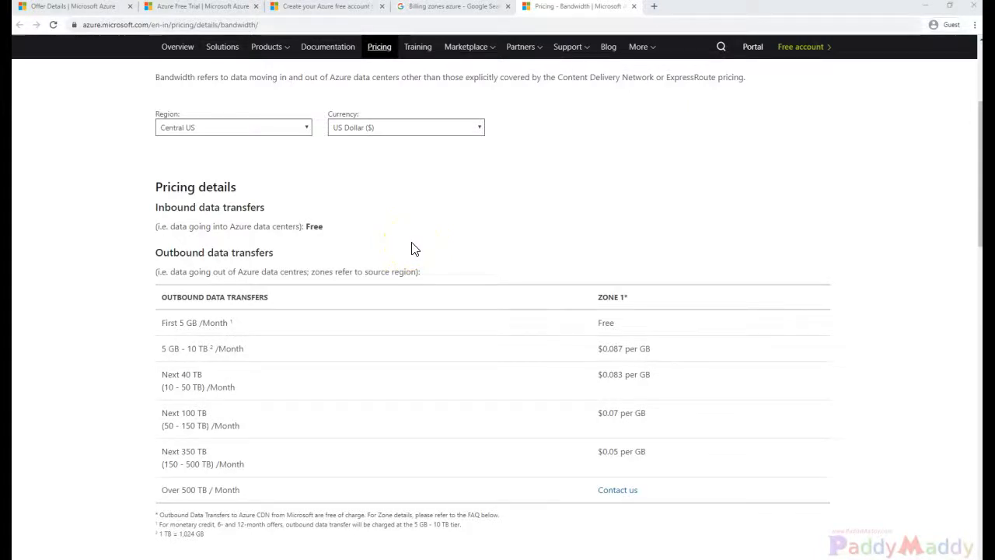
- Scroll up to the header, then down past the outbound tiers to Availability Zones pricing ($0 per GB)
{"action": "scroll", "scroll_direction": "up", "scroll_amount": 3}
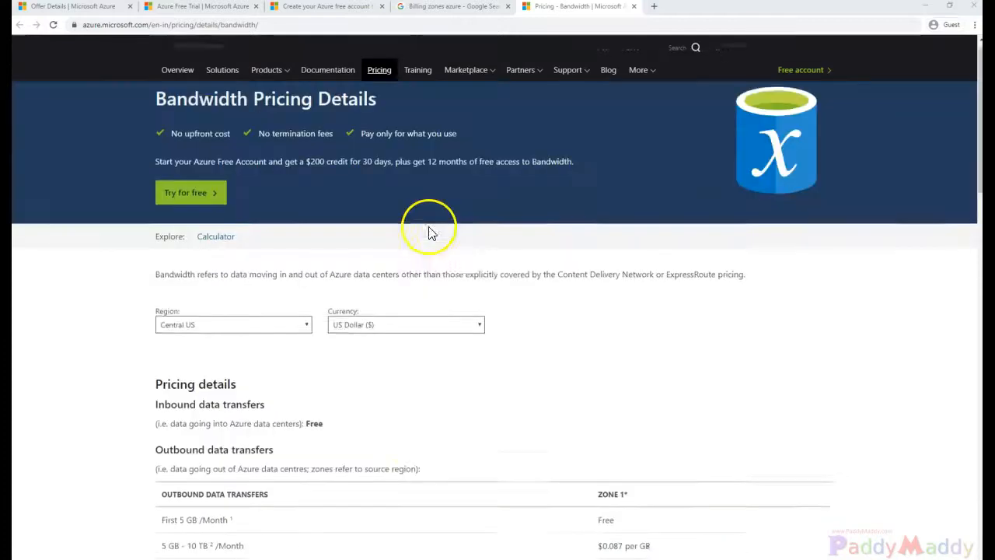
{"action": "scroll", "scroll_direction": "up", "scroll_amount": 3}
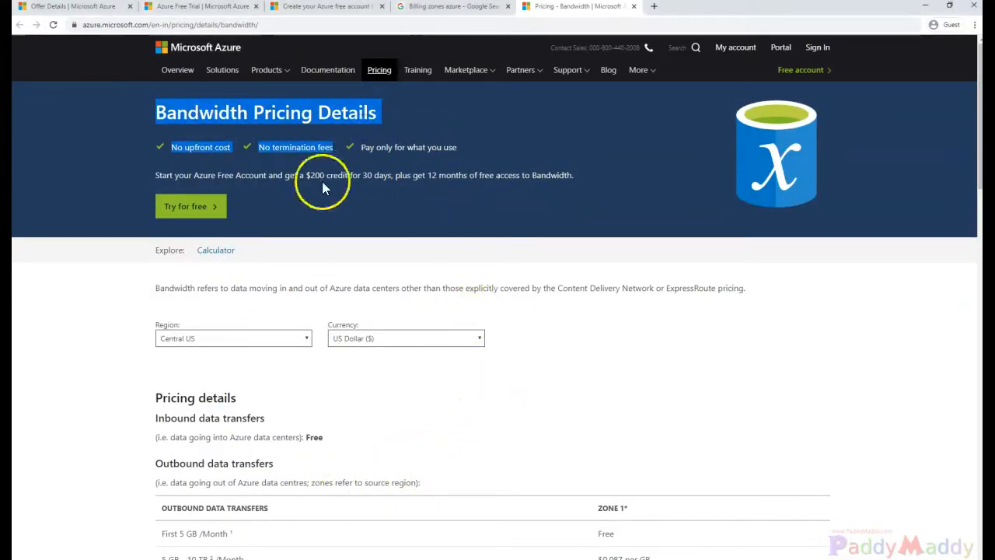
{"action": "mouse_move", "coordinate": [534, 377]}
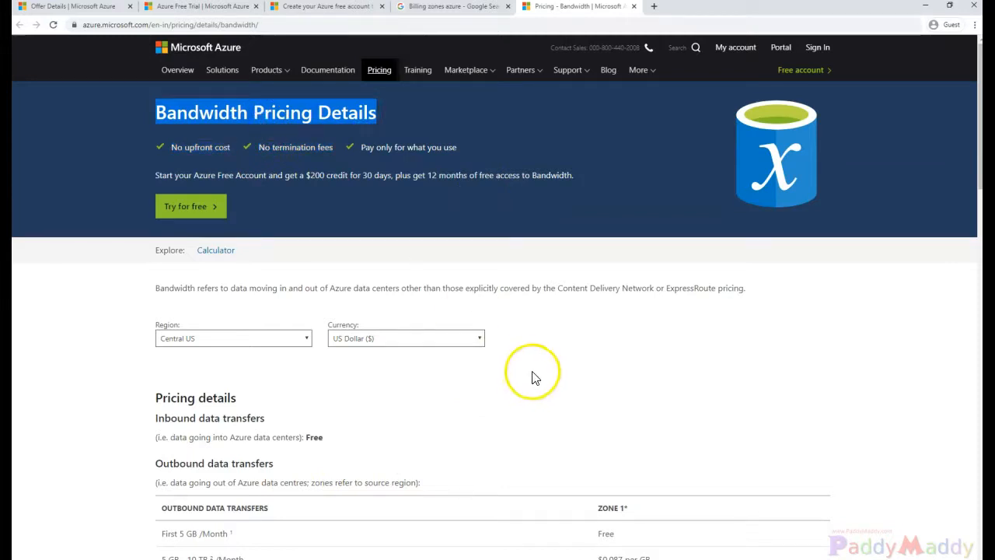
{"action": "scroll", "scroll_direction": "down", "scroll_amount": 3}
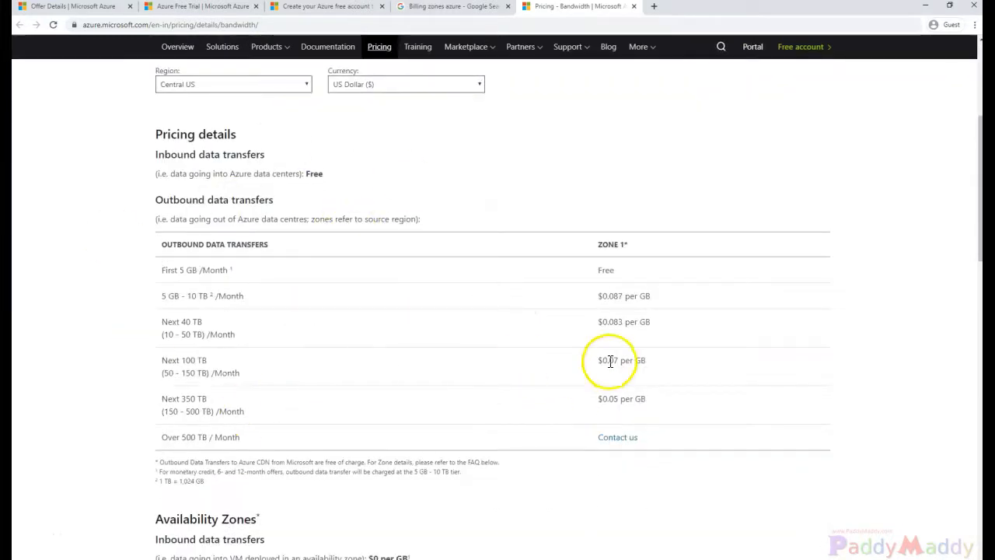
{"action": "scroll", "scroll_direction": "down", "scroll_amount": 3}
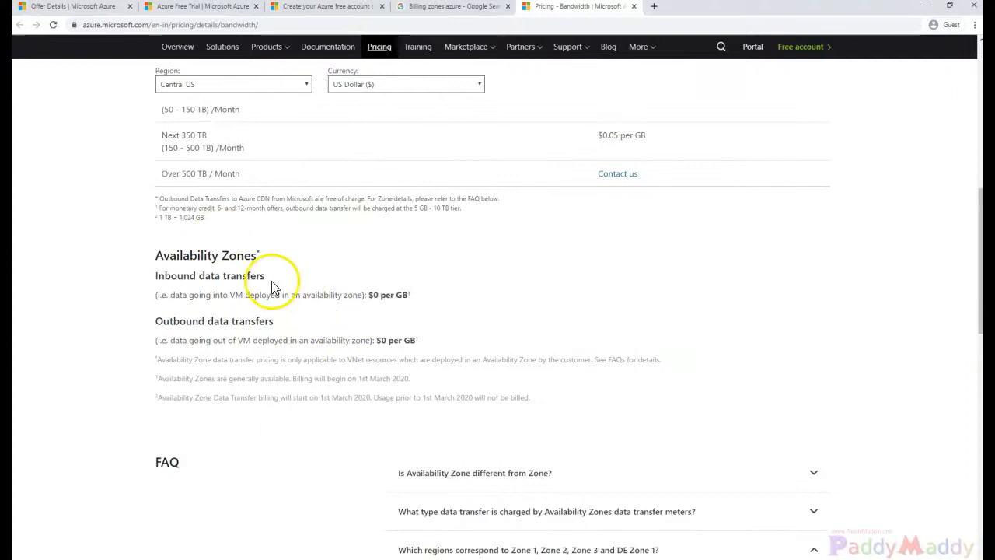
{"action": "mouse_move", "coordinate": [214, 296]}
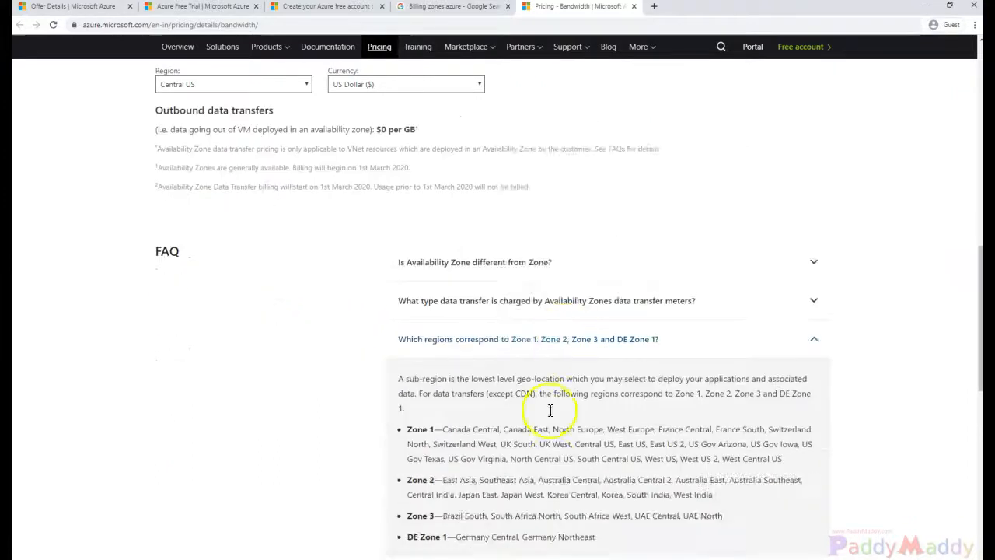
{"action": "mouse_move", "coordinate": [594, 353]}
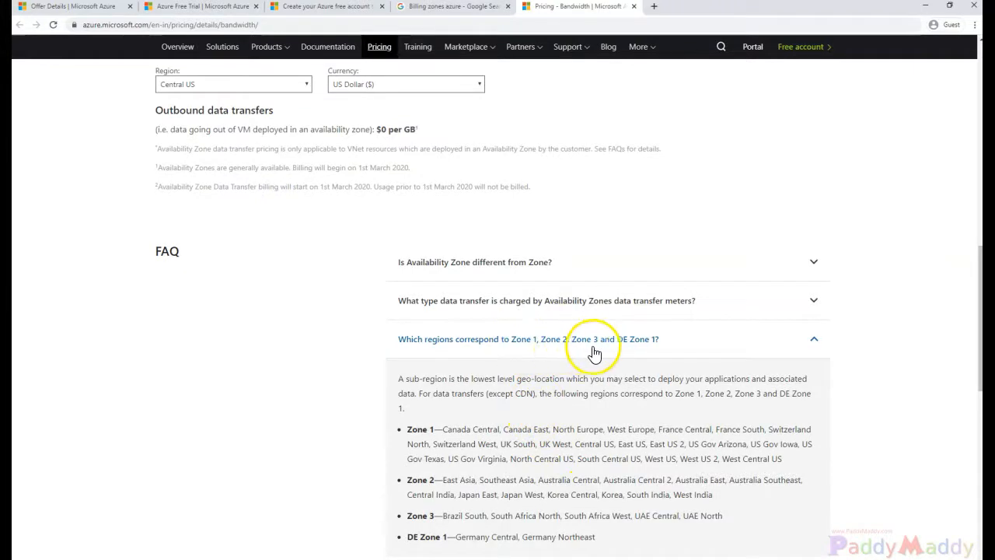
{"action": "mouse_move", "coordinate": [599, 415]}
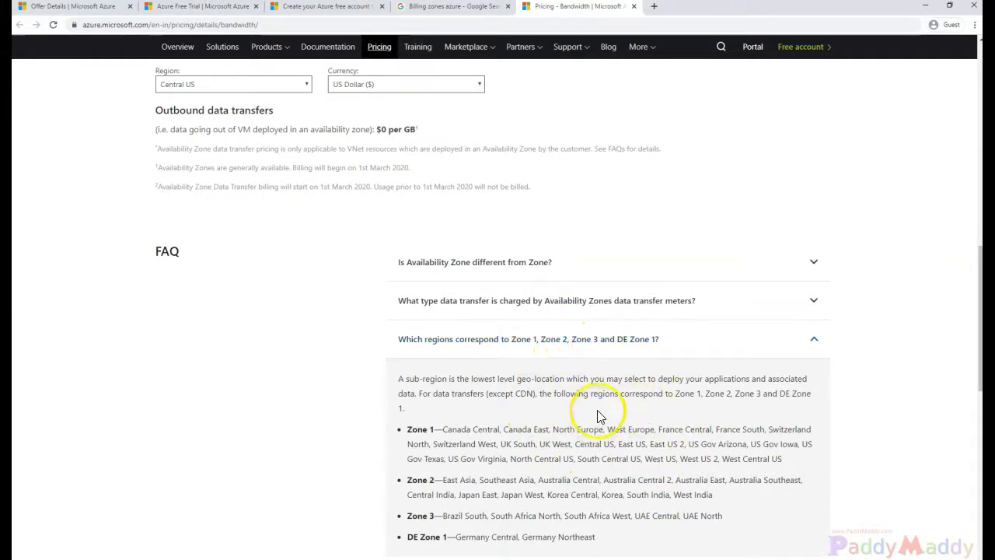
{"action": "mouse_move", "coordinate": [636, 350]}
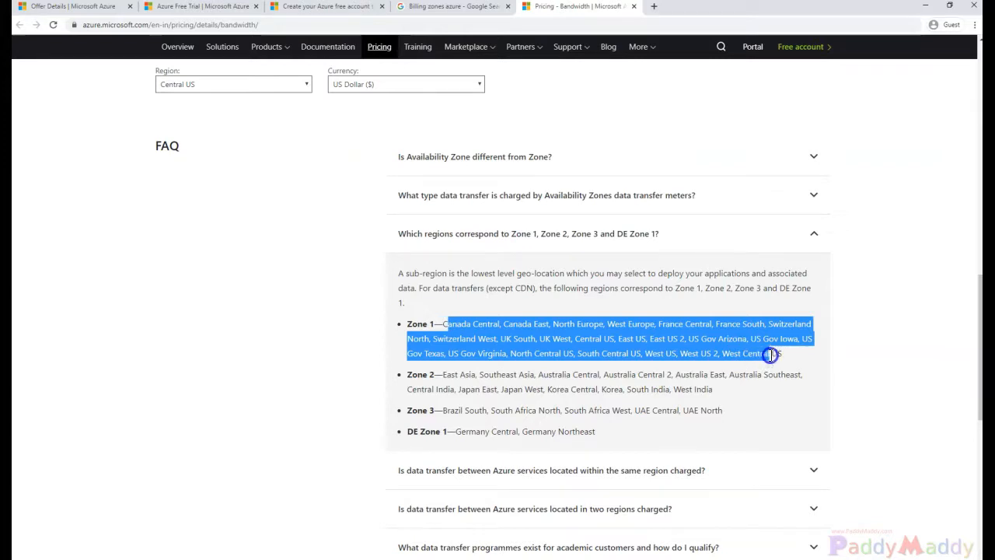
- Clear the Zone 1 highlight and select the Zone 2 region list in the FAQ
{"action": "left_click", "coordinate": [443, 374]}
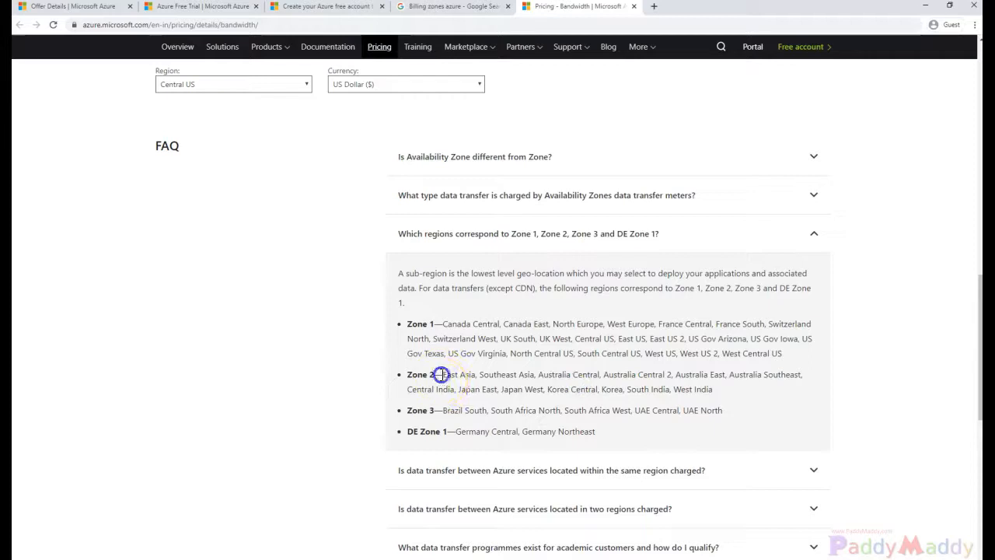
{"action": "left_click_drag", "start_coordinate": [447, 374], "coordinate": [715, 389]}
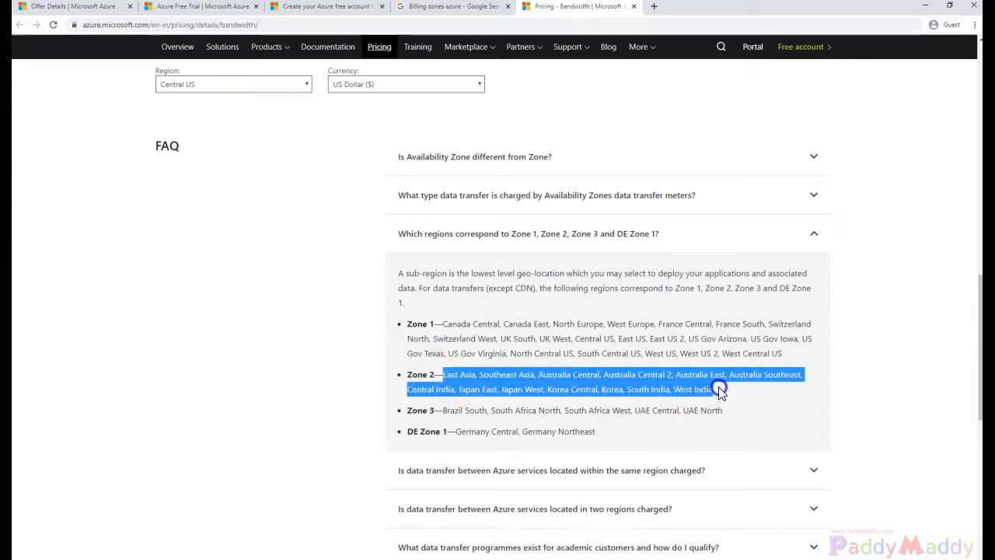
{"action": "mouse_move", "coordinate": [704, 365]}
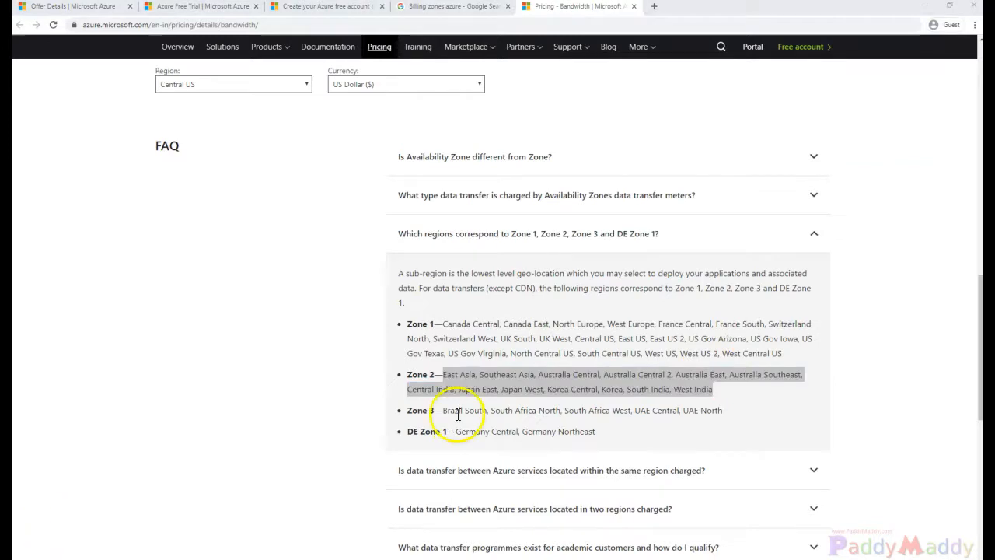
{"action": "mouse_move", "coordinate": [580, 436]}
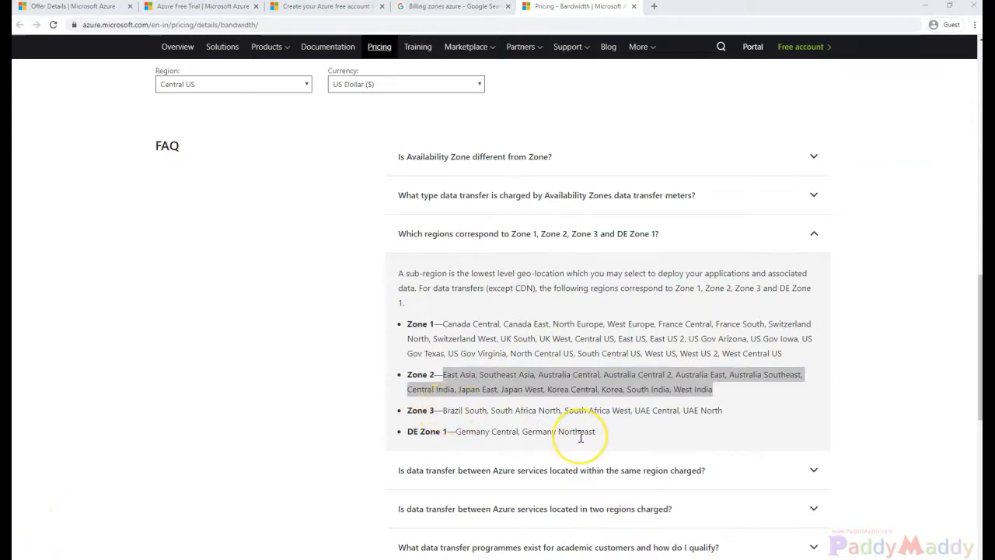
{"action": "mouse_move", "coordinate": [585, 430]}
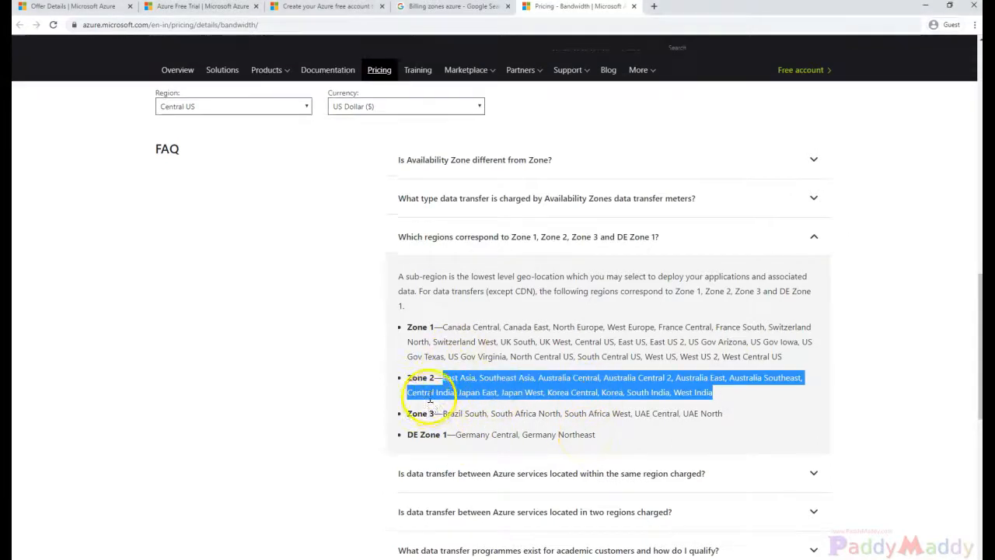
- Scroll back up to the Bandwidth Pricing Details header with the free inbound line
{"action": "scroll", "scroll_direction": "up", "scroll_amount": 3}
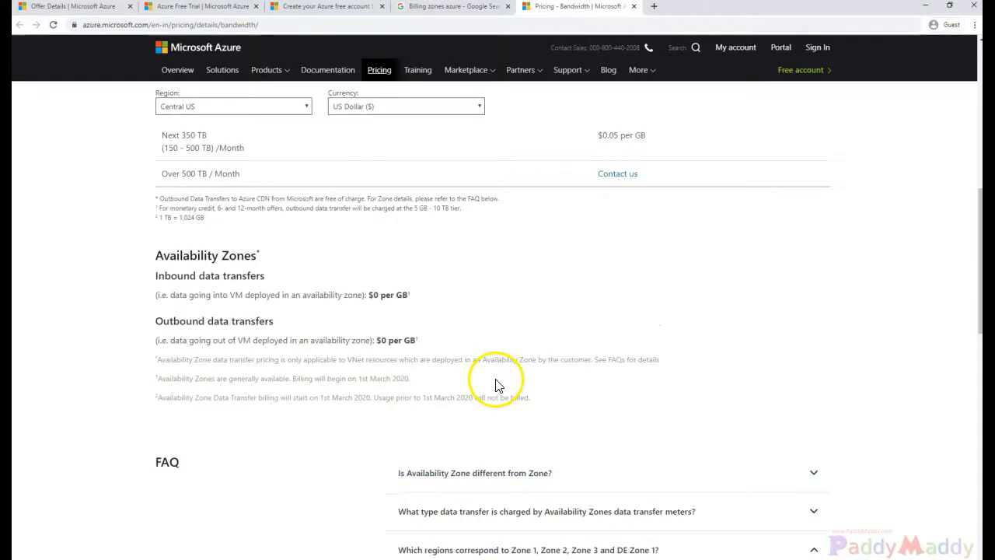
{"action": "mouse_move", "coordinate": [497, 383]}
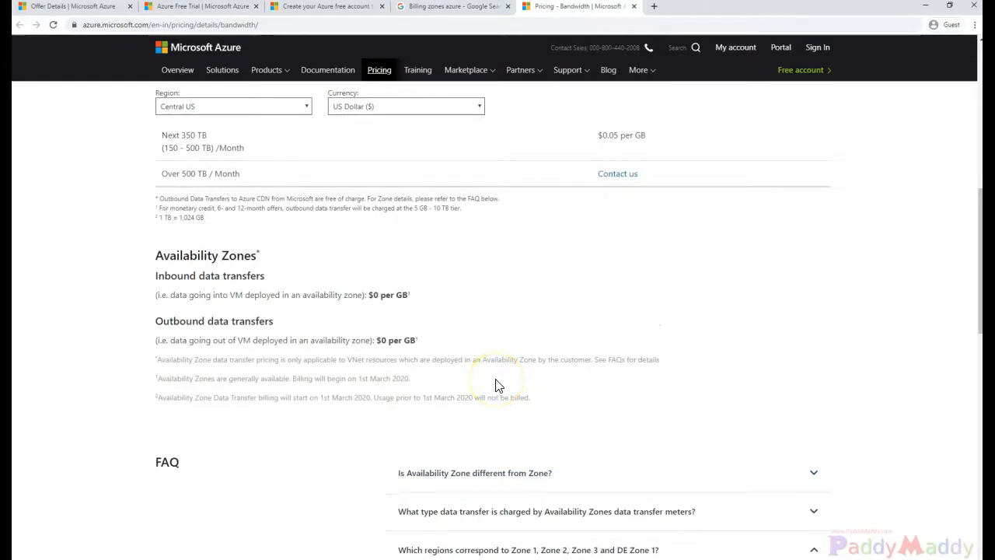
{"action": "mouse_move", "coordinate": [497, 383]}
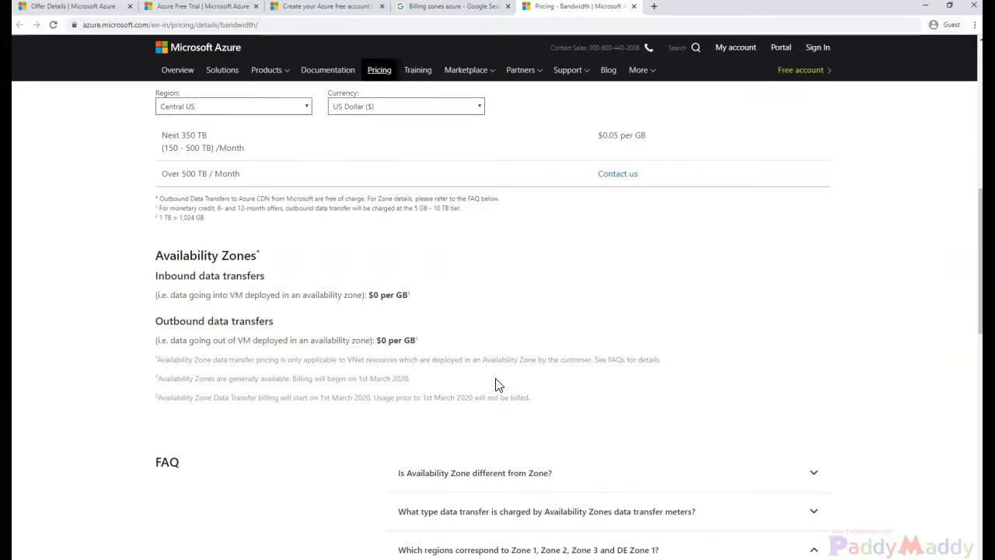
{"action": "scroll", "scroll_direction": "up", "scroll_amount": 3}
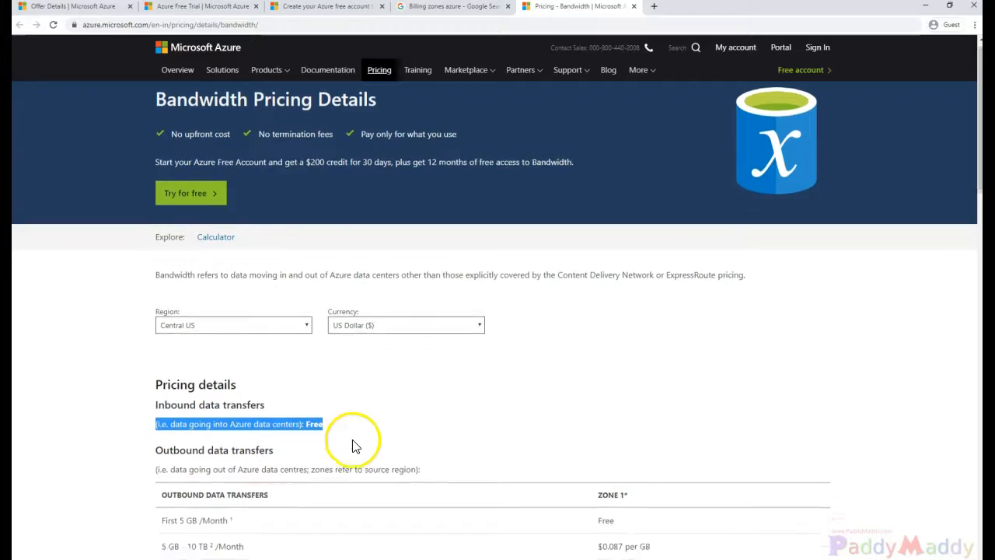
{"action": "scroll", "scroll_direction": "down", "scroll_amount": 3}
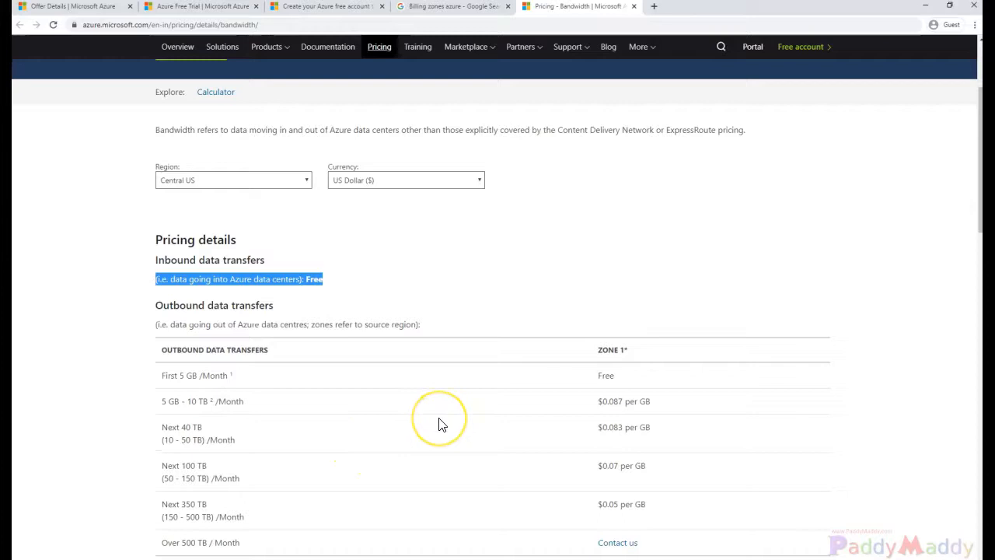
{"action": "mouse_move", "coordinate": [441, 425]}
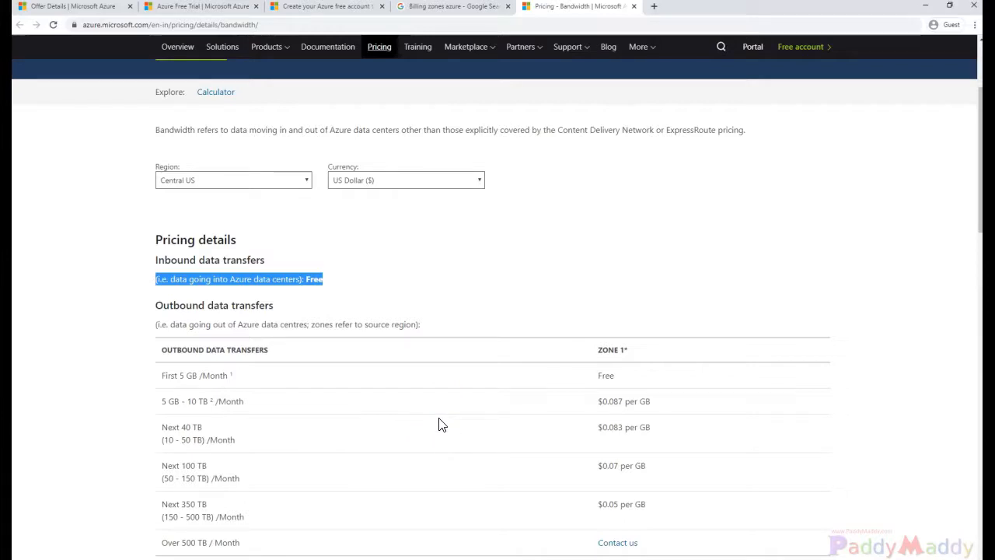
{"action": "mouse_move", "coordinate": [626, 412]}
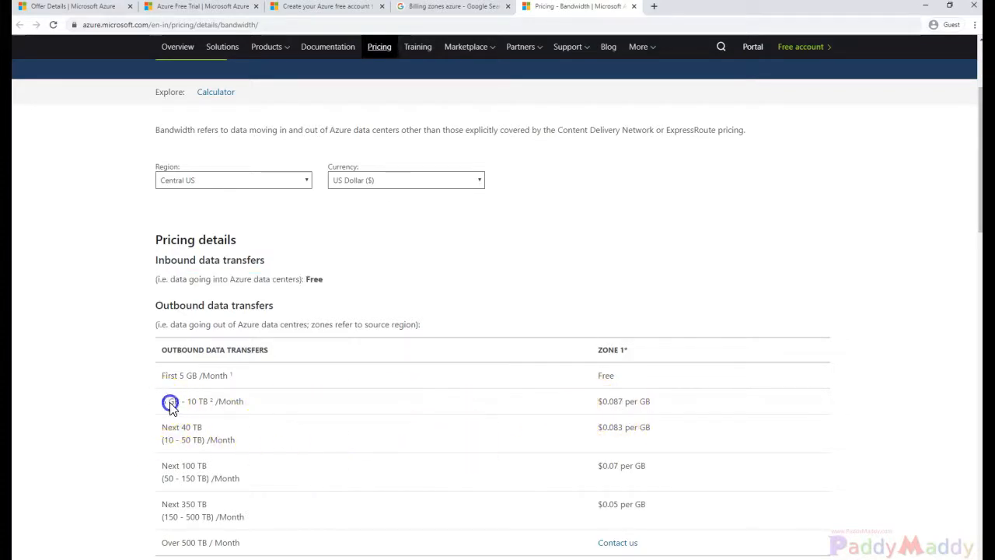
{"action": "double_click", "coordinate": [194, 375]}
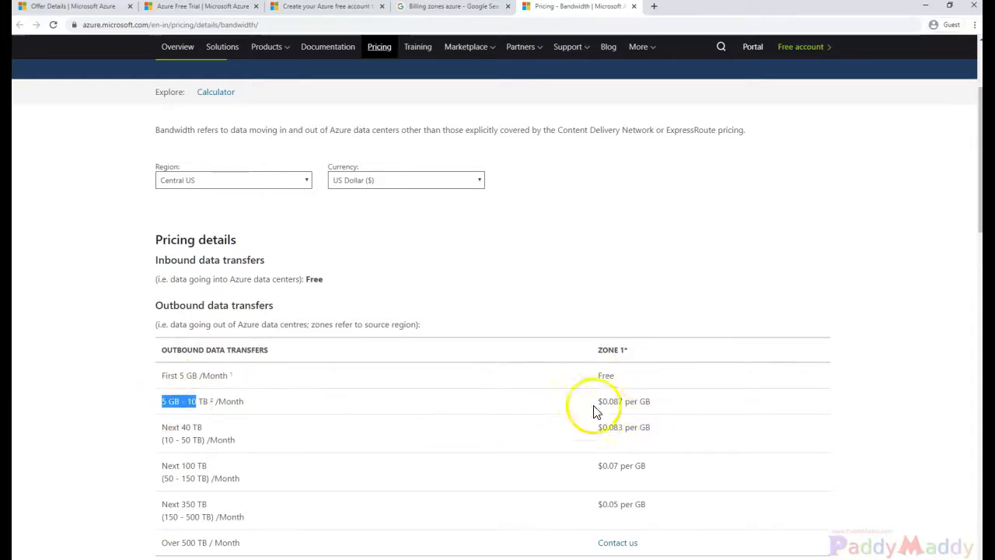
{"action": "mouse_move", "coordinate": [193, 180]}
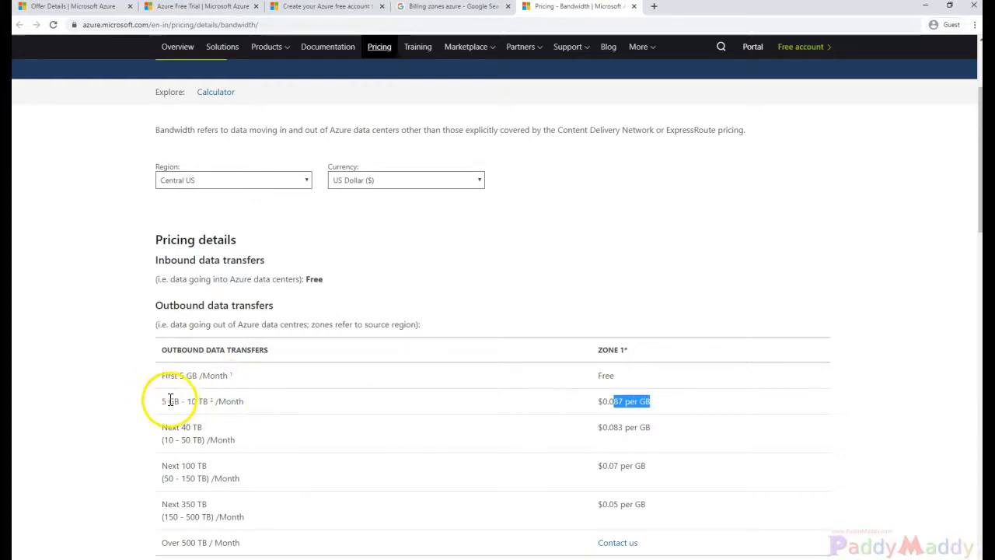
{"action": "mouse_move", "coordinate": [357, 220]}
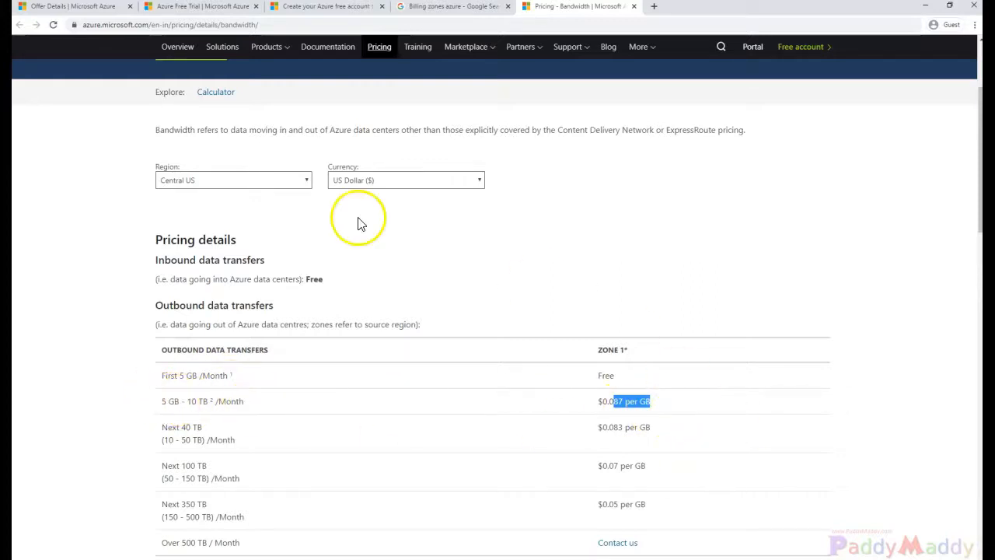
- Set the Region dropdown to UAE Central, showing Zone 3 rates from $0.181 per GB
{"action": "left_click", "coordinate": [233, 180]}
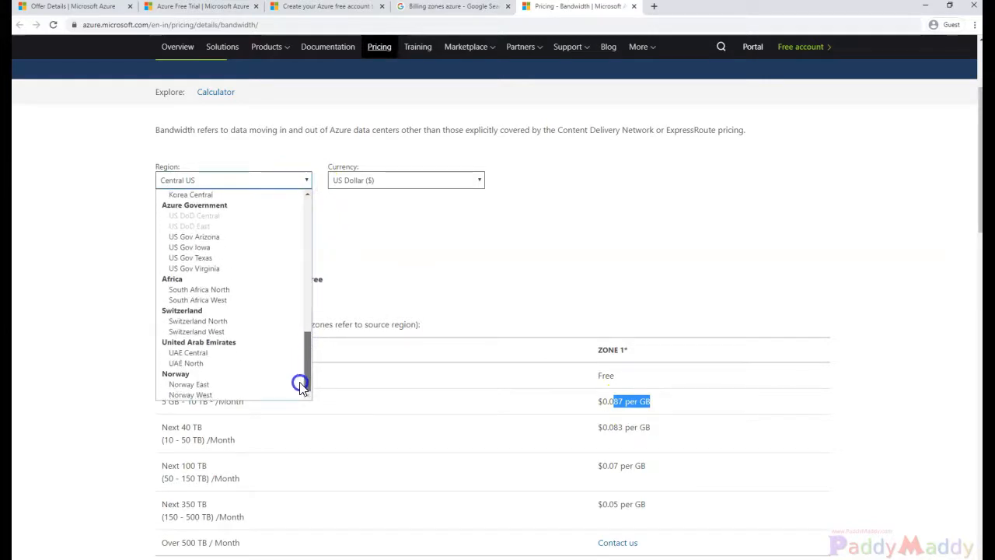
{"action": "mouse_move", "coordinate": [188, 352]}
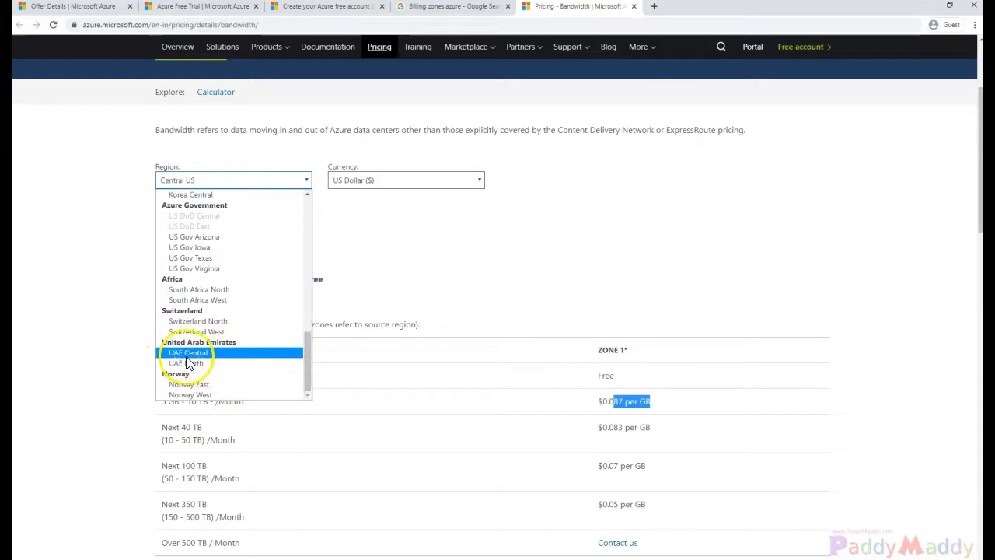
{"action": "left_click", "coordinate": [188, 352]}
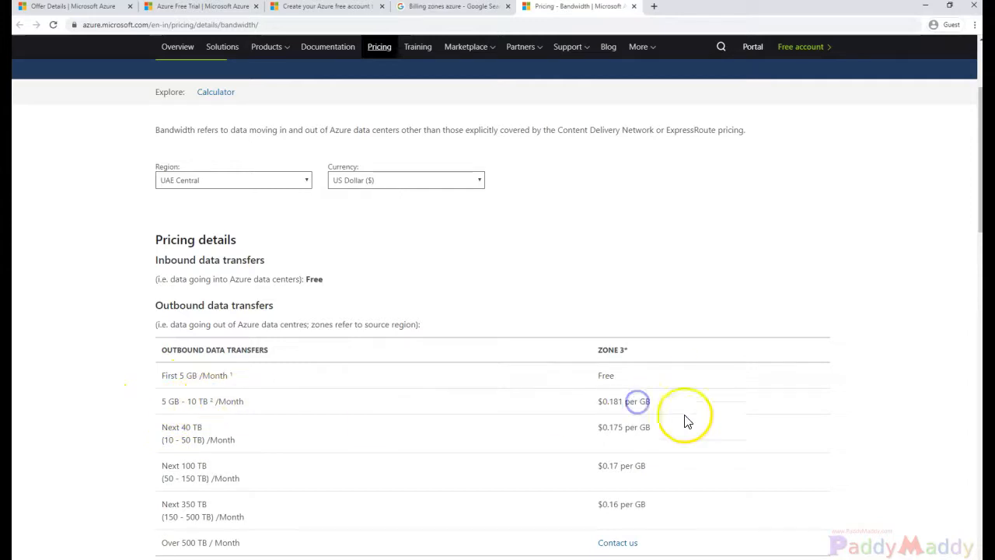
{"action": "mouse_move", "coordinate": [309, 239]}
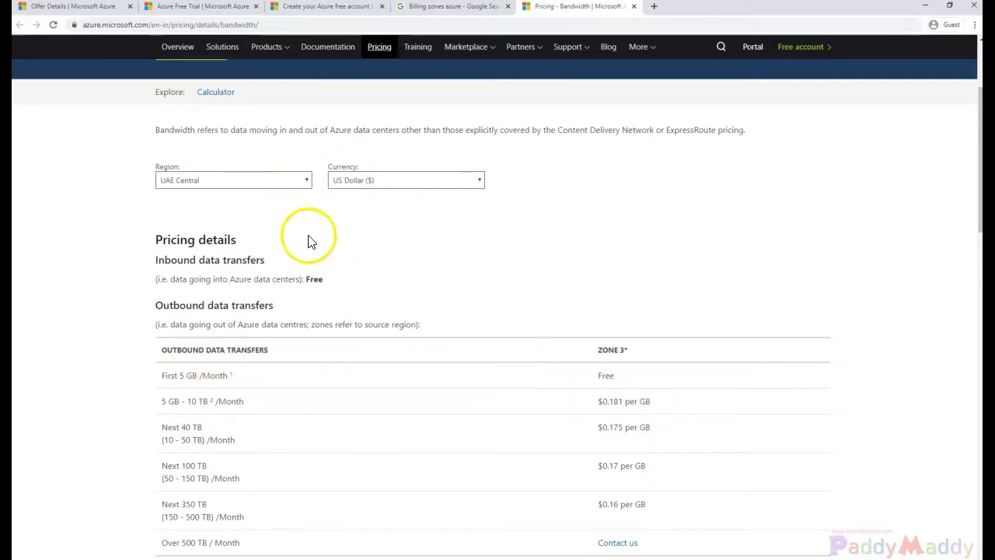
- Highlight the FAQ region lists for Zone 1 through DE Zone 1, then clear the selection
{"action": "scroll", "scroll_direction": "down", "scroll_amount": 3}
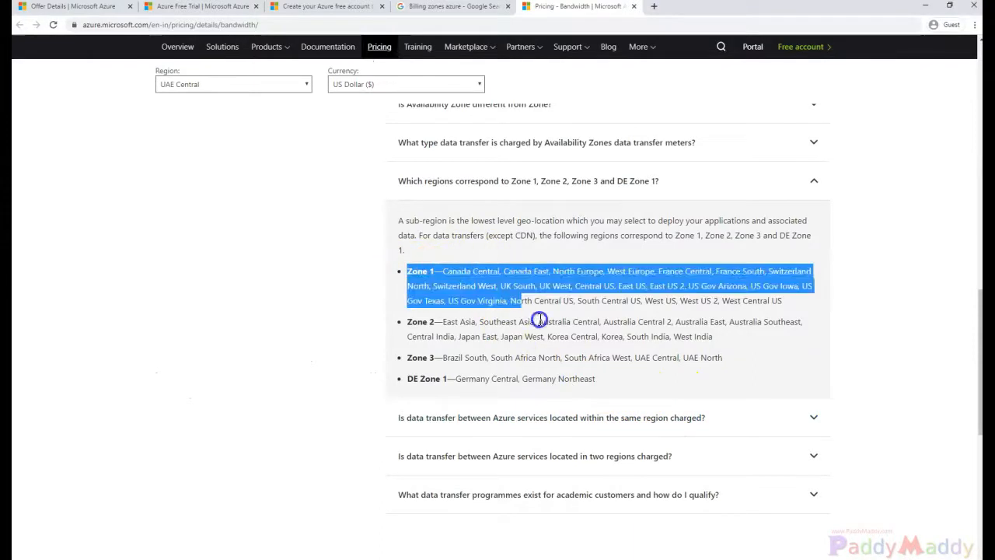
{"action": "left_click_drag", "start_coordinate": [539, 319], "coordinate": [748, 379]}
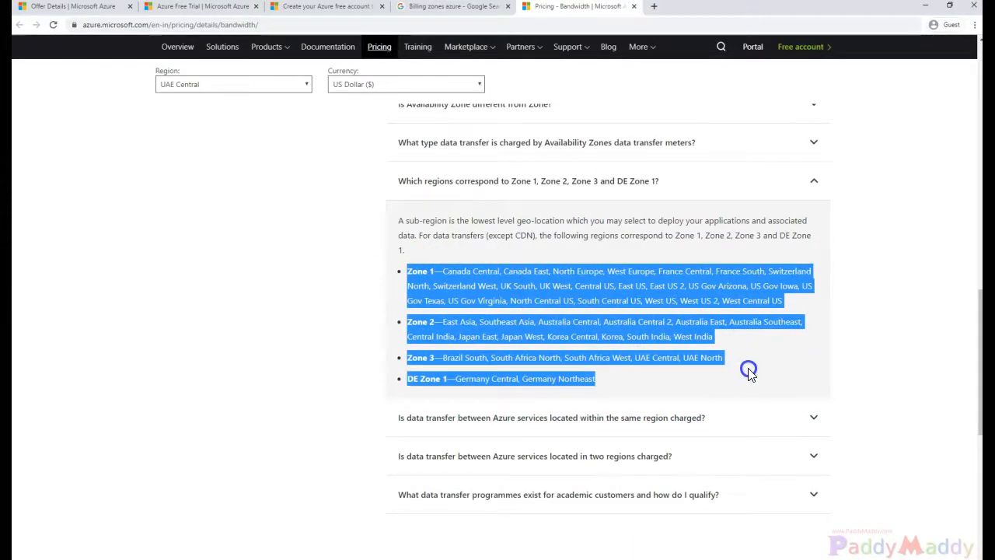
{"action": "left_click", "coordinate": [748, 369]}
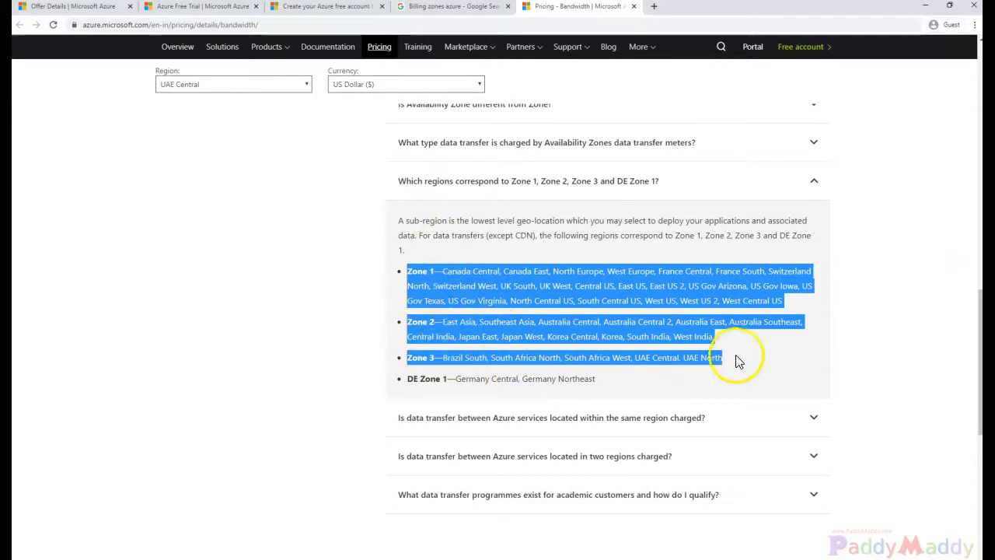
{"action": "left_click", "coordinate": [401, 417]}
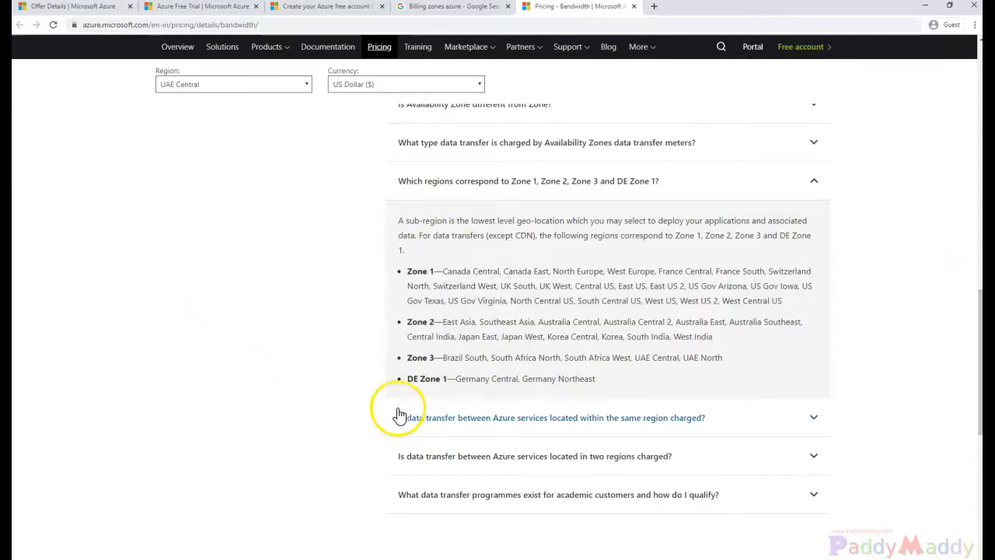
{"action": "mouse_move", "coordinate": [326, 311]}
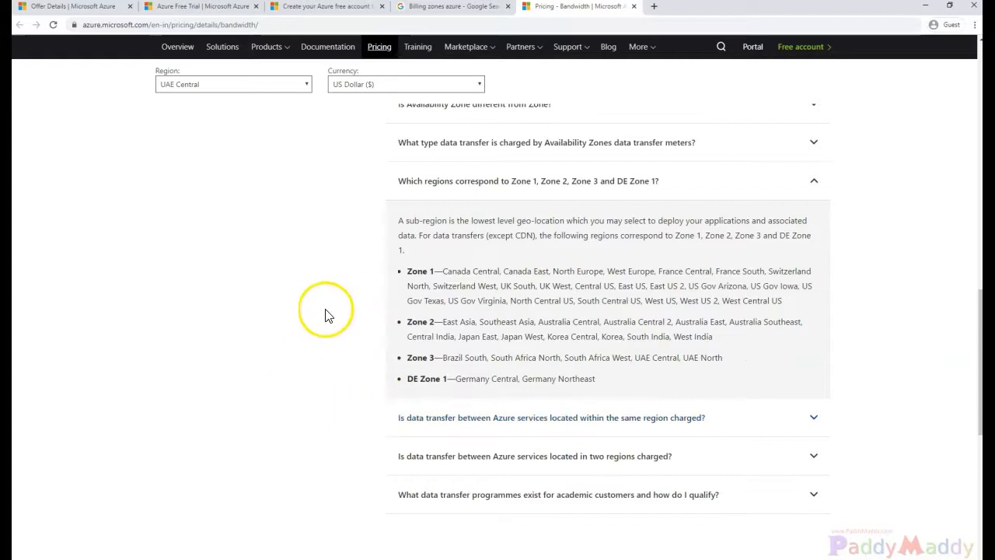
{"action": "mouse_move", "coordinate": [455, 305]}
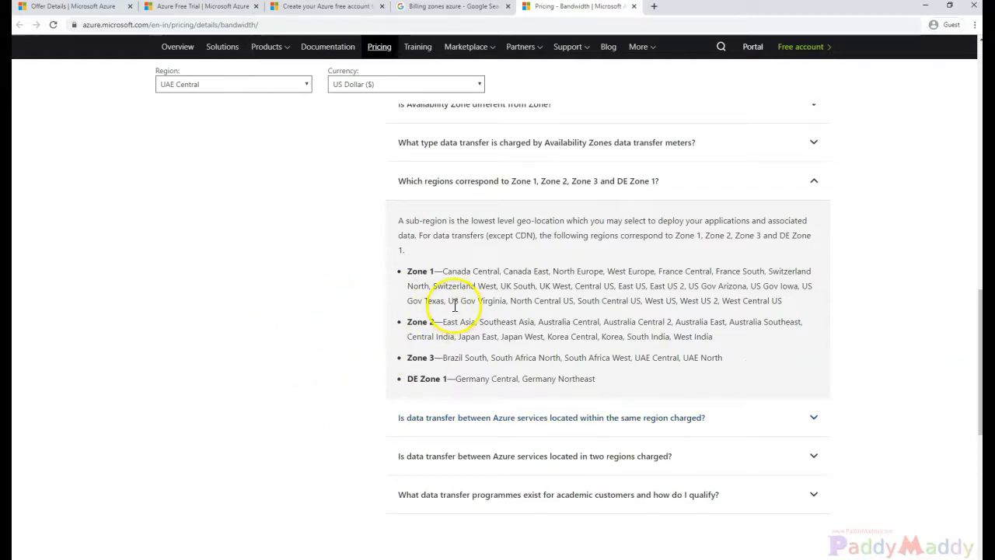
{"action": "mouse_move", "coordinate": [368, 394]}
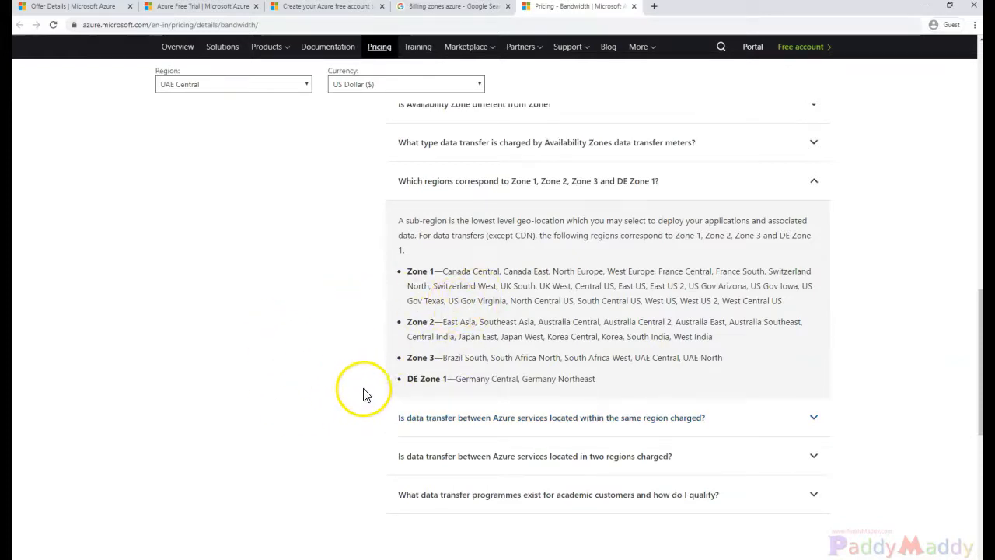
{"action": "mouse_move", "coordinate": [265, 433]}
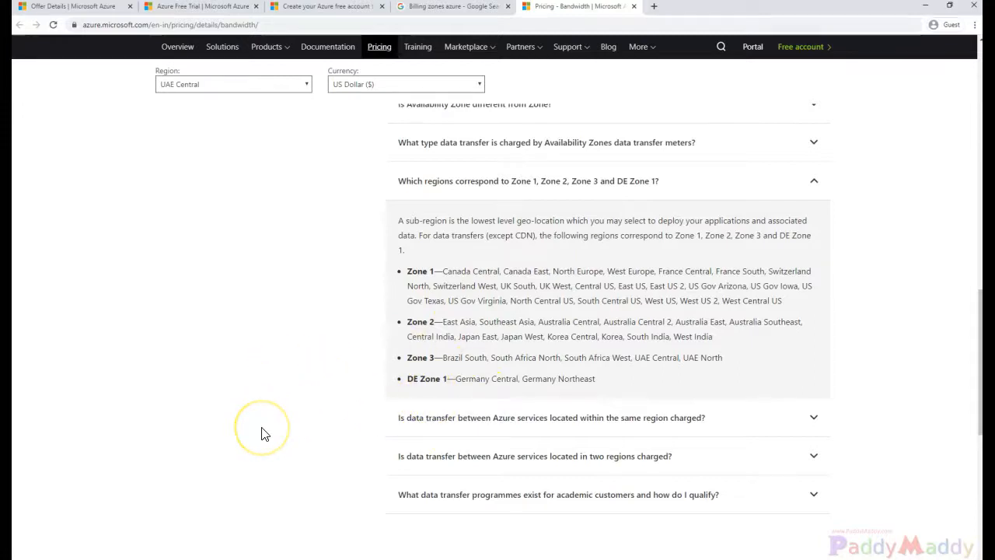
{"action": "mouse_move", "coordinate": [305, 393]}
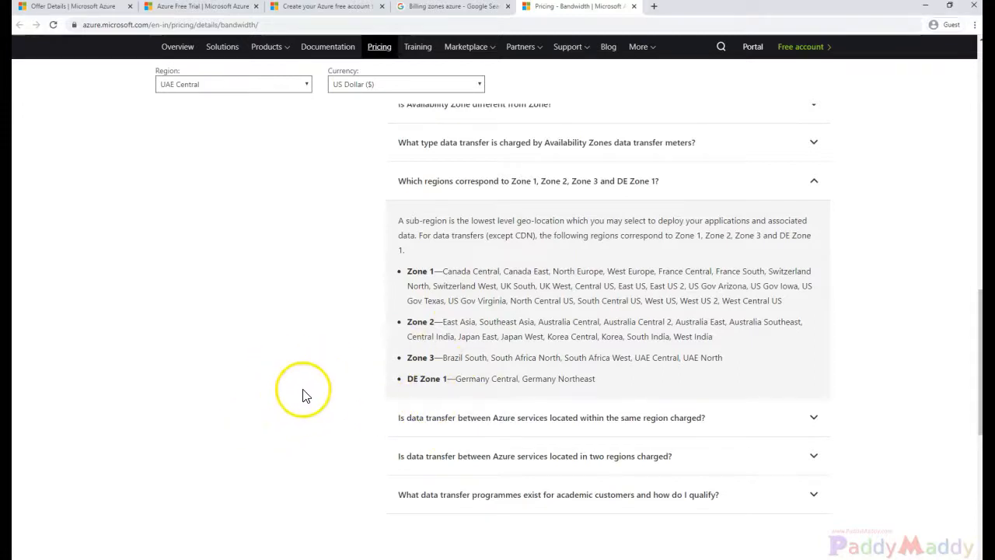
- Scroll up to UAE Central's Zone 3 outbound rates starting at $0.181 per GB
{"action": "scroll", "scroll_direction": "up", "scroll_amount": 3}
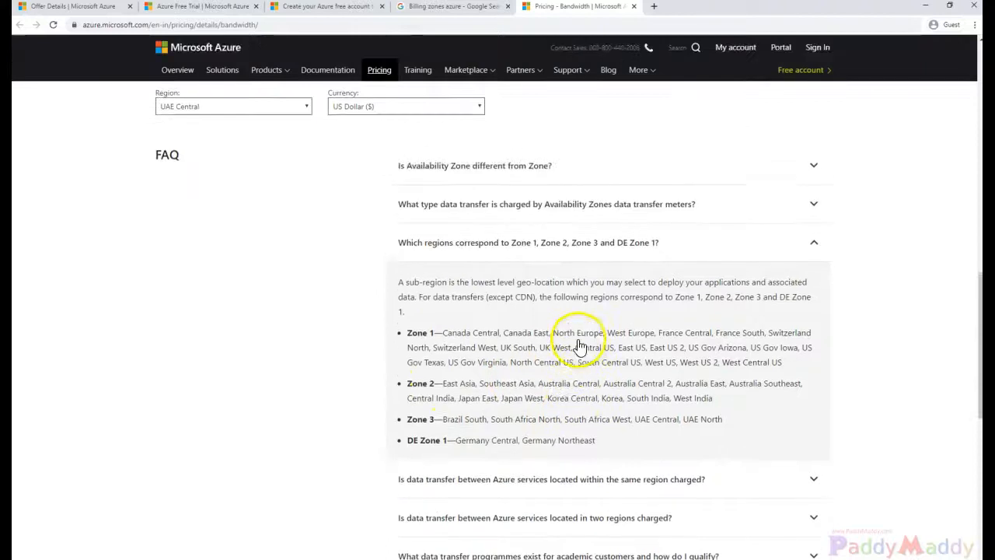
{"action": "scroll", "scroll_direction": "up", "scroll_amount": 3}
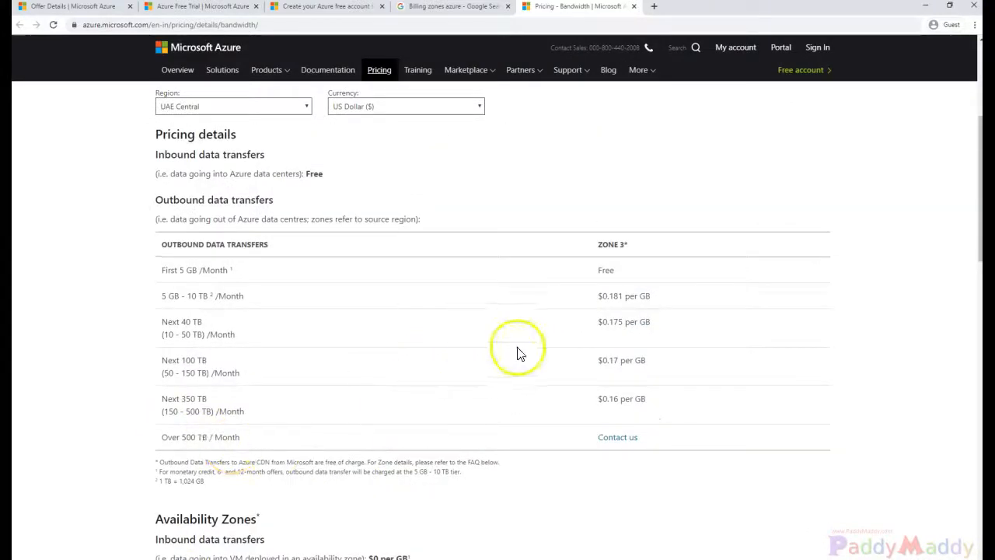
{"action": "mouse_move", "coordinate": [478, 428]}
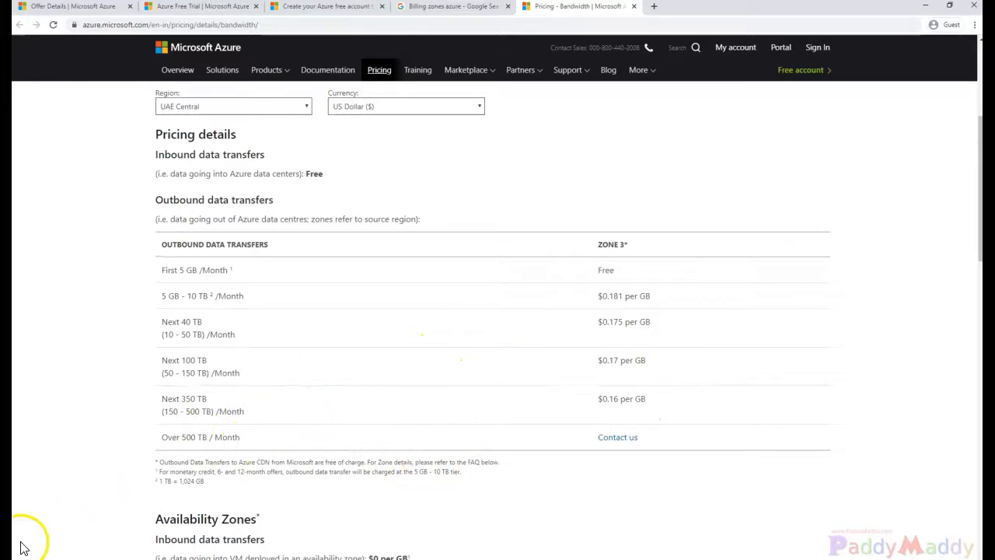
{"action": "scroll", "scroll_direction": "up", "scroll_amount": 3}
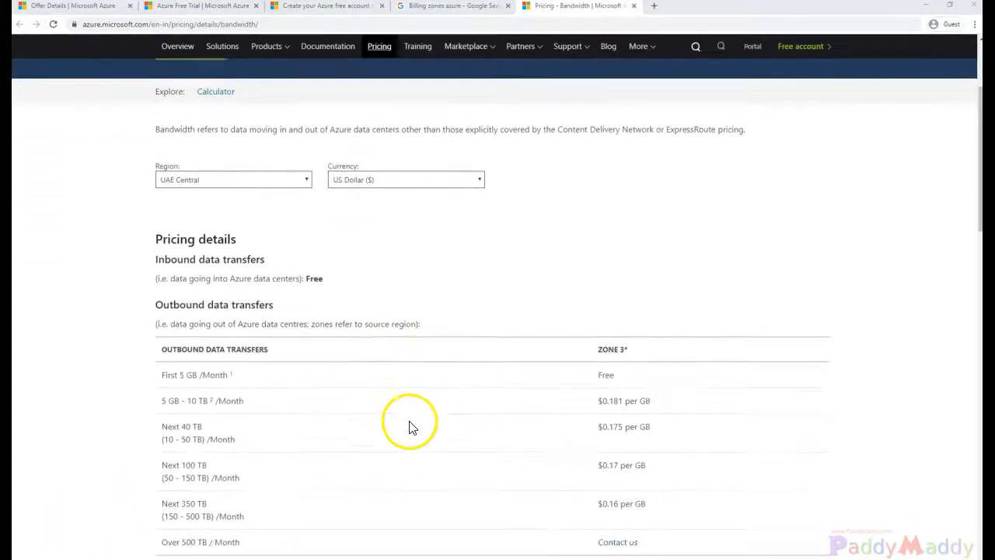